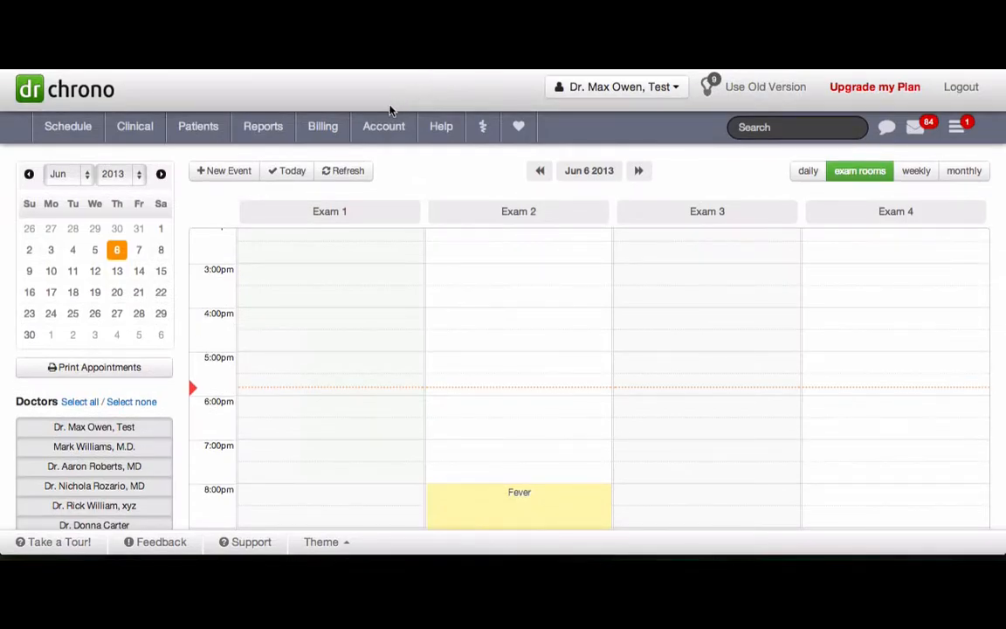
# - Go from the schedule to the eRx settings page with its four favorite prescriptions
pyautogui.click(384, 127)
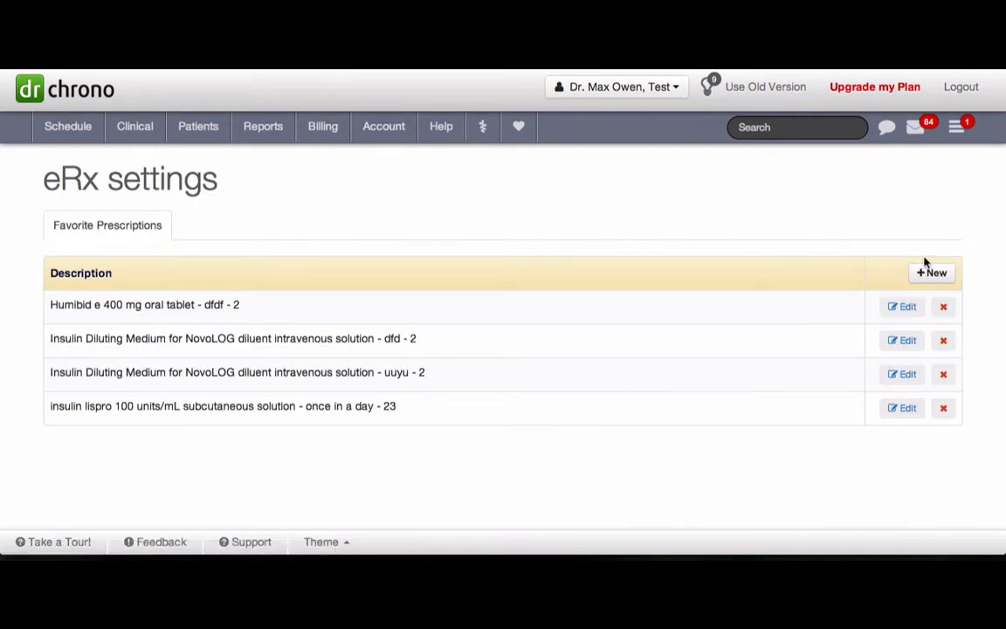
# - Save a new aspirin/butalbital/caffeine favorite: SIG daily, dispense 1, refills 2, note 'test'
pyautogui.click(932, 272)
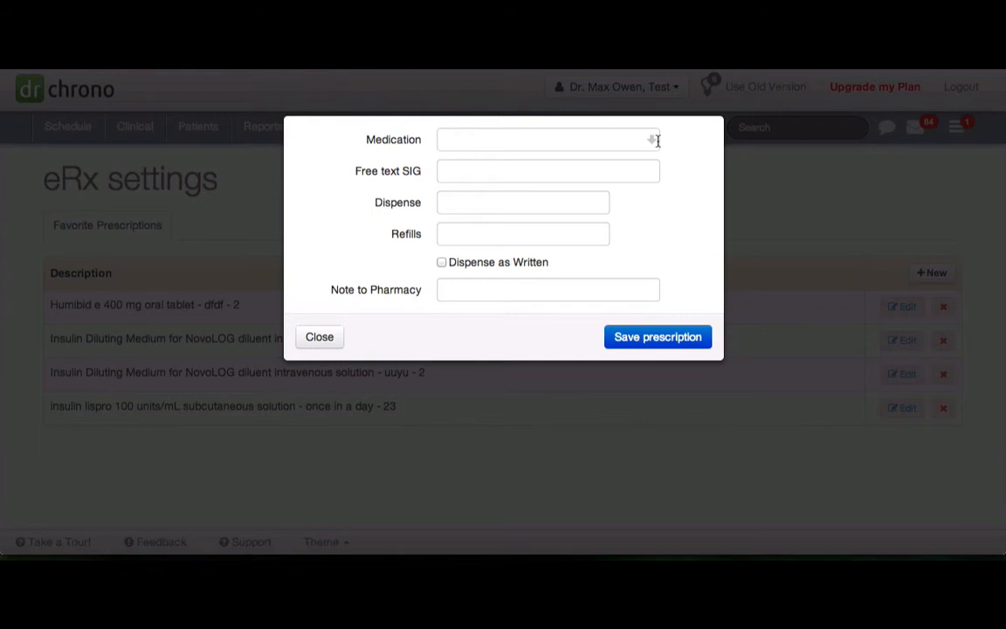
pyautogui.write('aspirin/butalbital/caffeine 325 mg-50 mg-4')
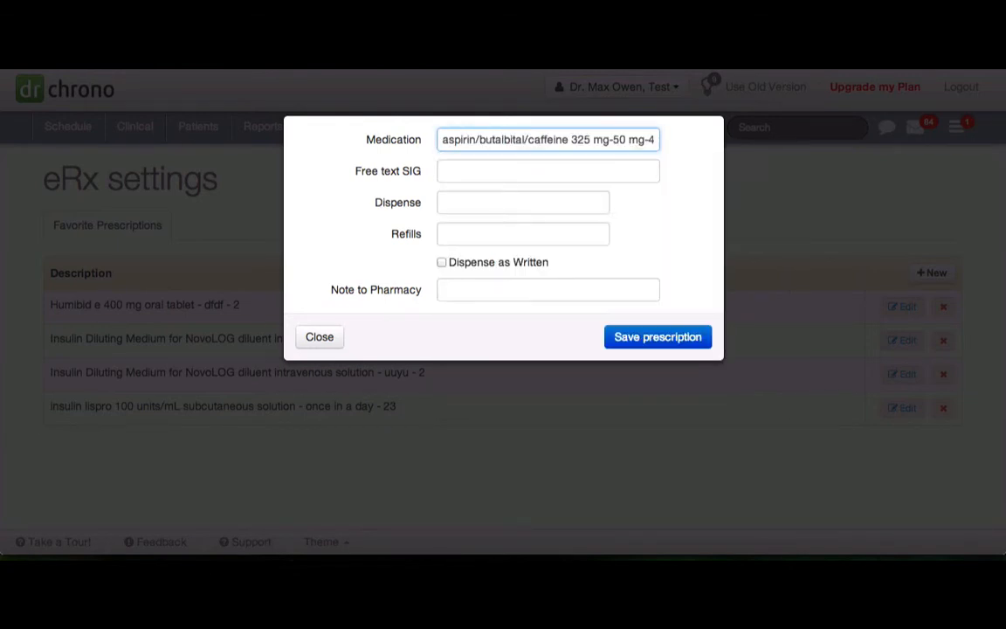
pyautogui.click(548, 171)
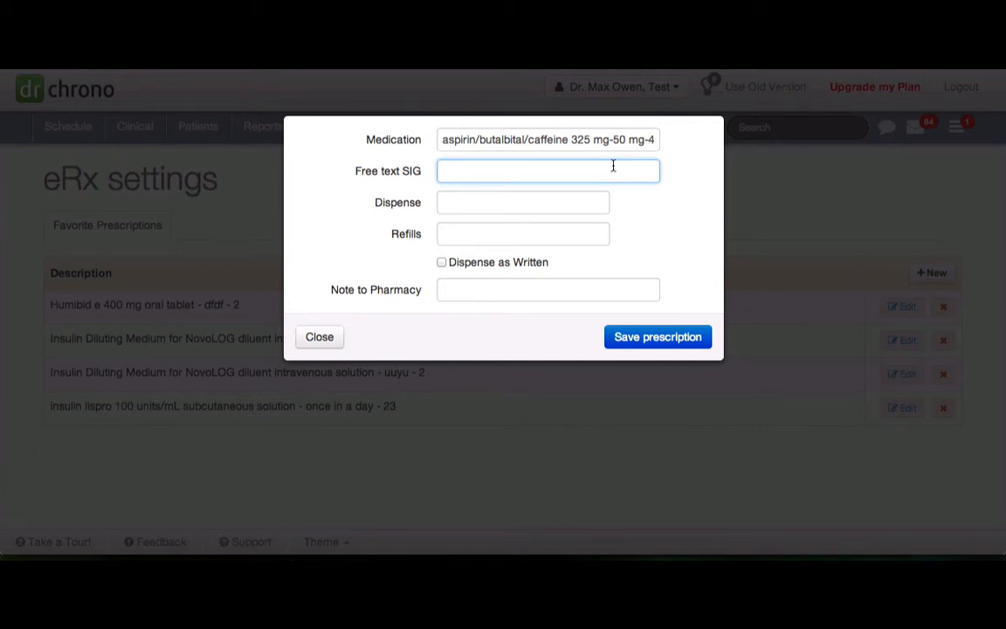
pyautogui.write('daily')
pyautogui.click(523, 234)
pyautogui.write('2')
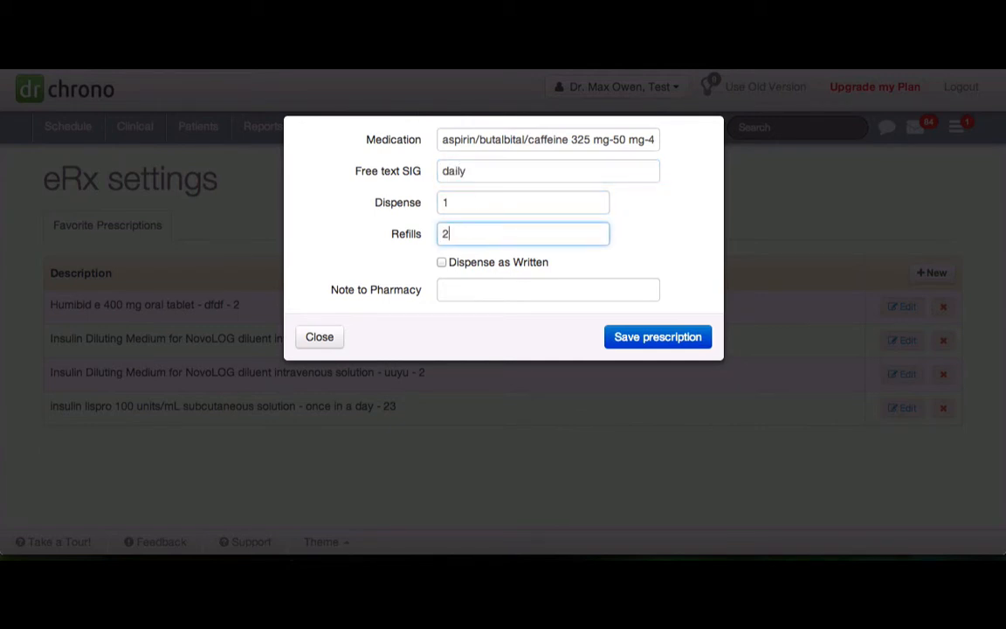
pyautogui.click(548, 289)
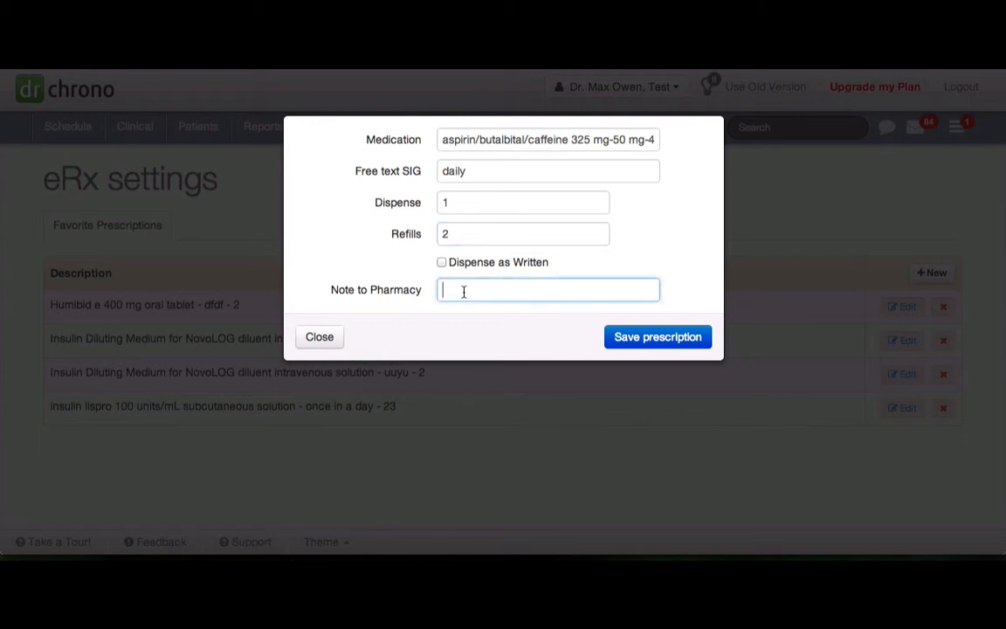
pyautogui.click(658, 337)
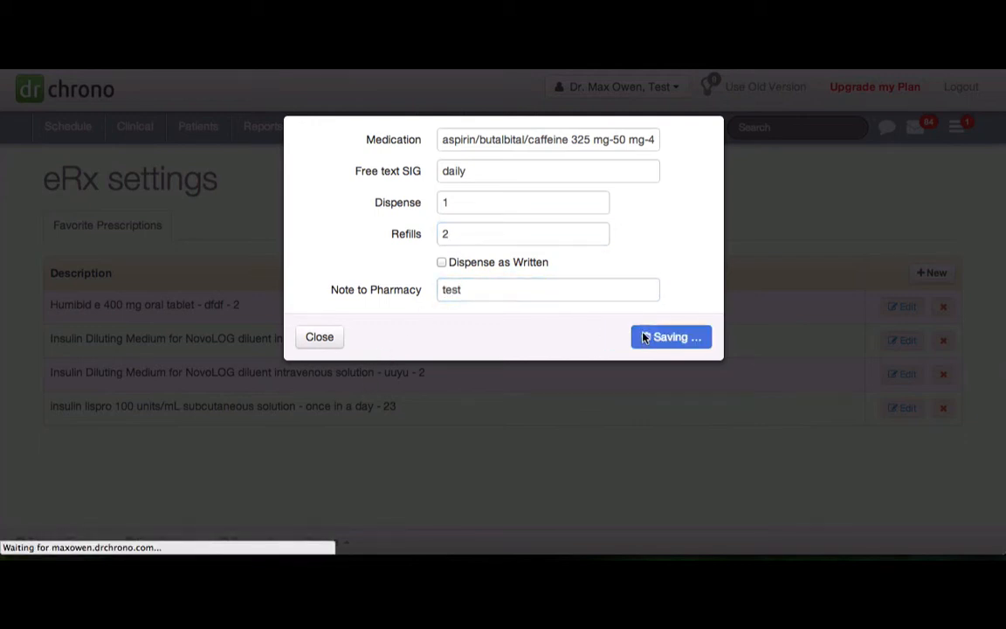
pyautogui.click(670, 336)
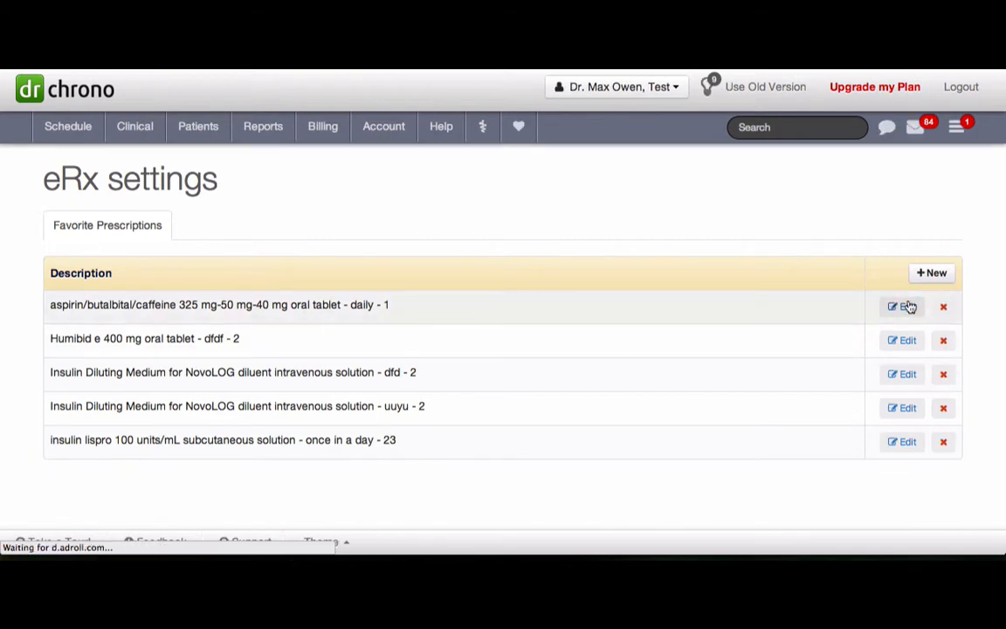
# - Re-save the aspirin/butalbital/caffeine favorite with Dispense as Written ticked
pyautogui.click(902, 307)
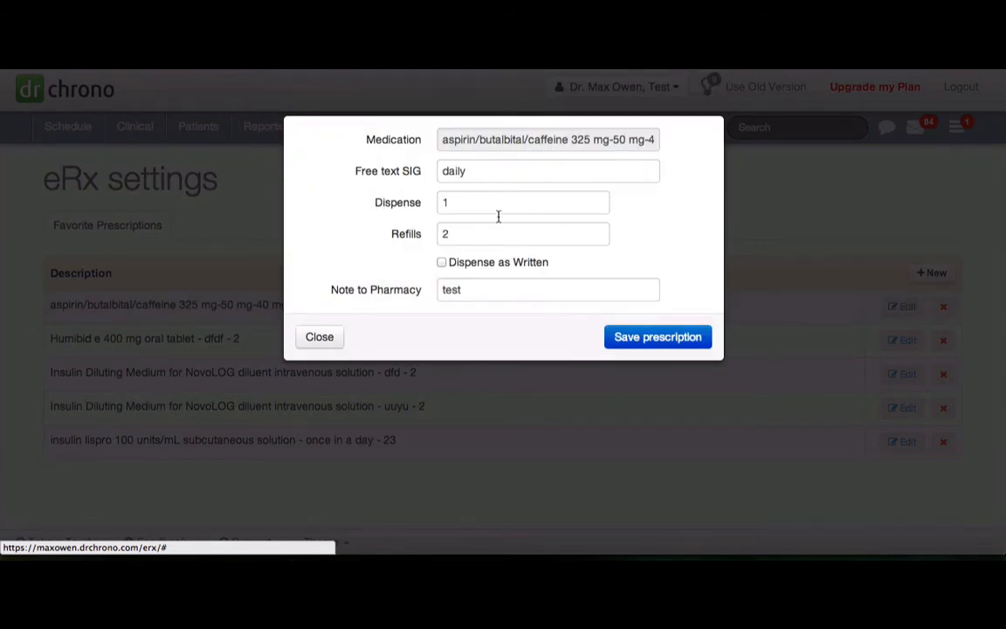
pyautogui.click(658, 336)
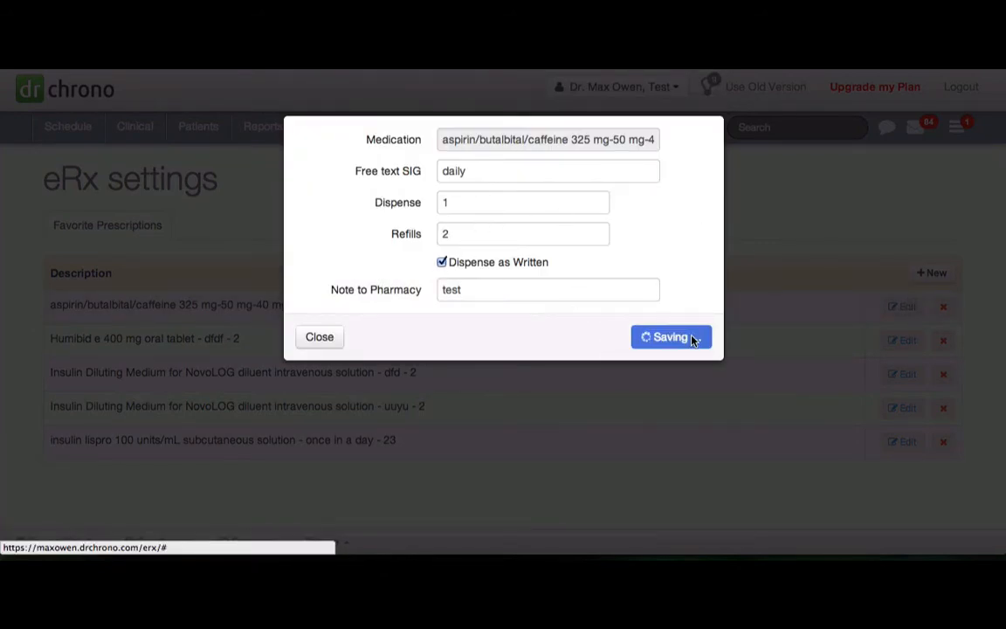
pyautogui.click(671, 337)
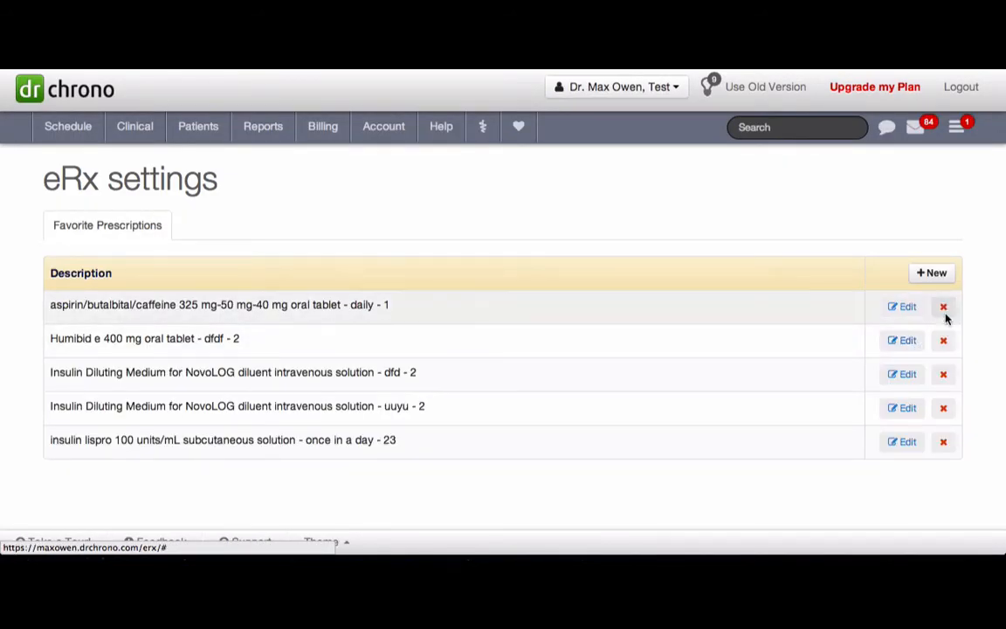
# - Delete the aspirin/butalbital/caffeine row, leaving four favorites
pyautogui.click(944, 306)
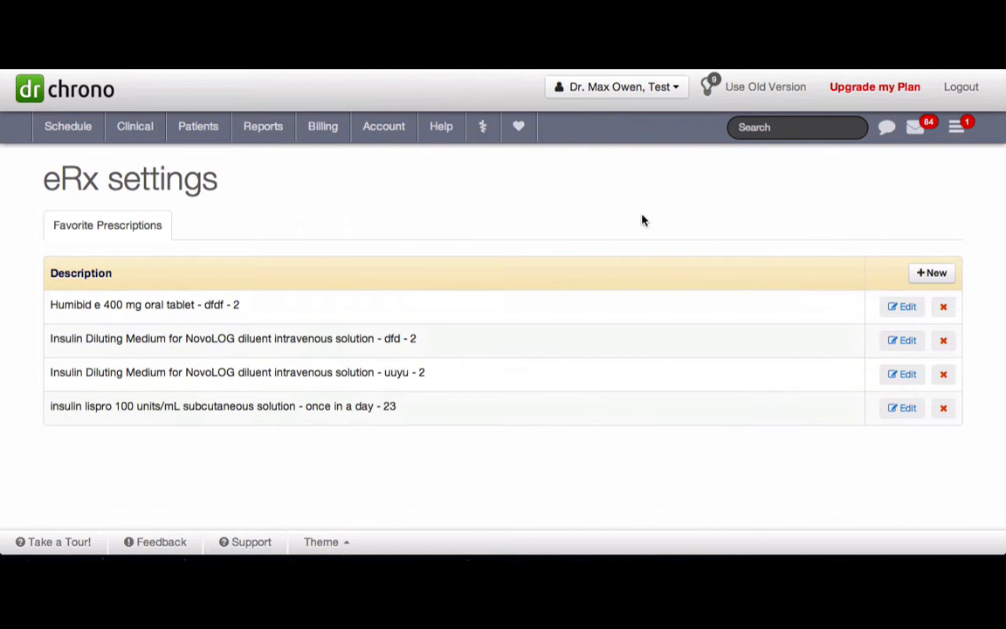